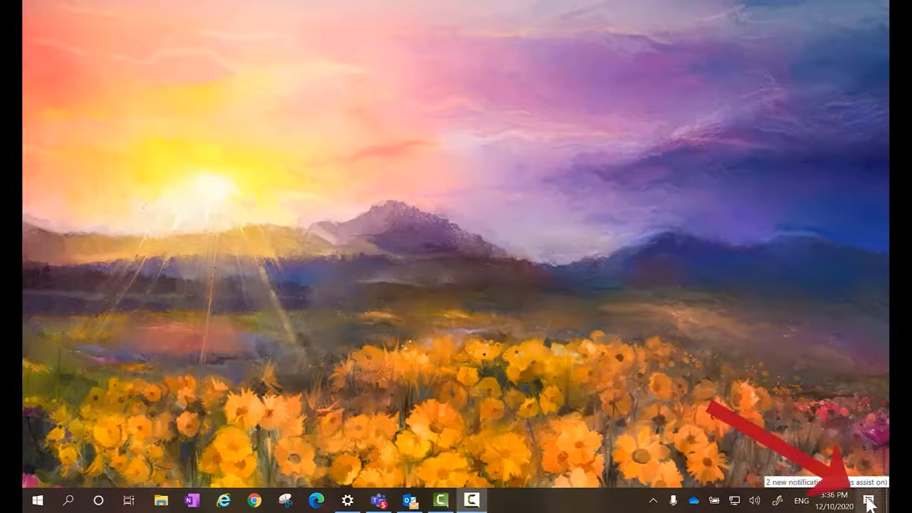
Open Action Center from the taskbar's right-end icon.
click(869, 500)
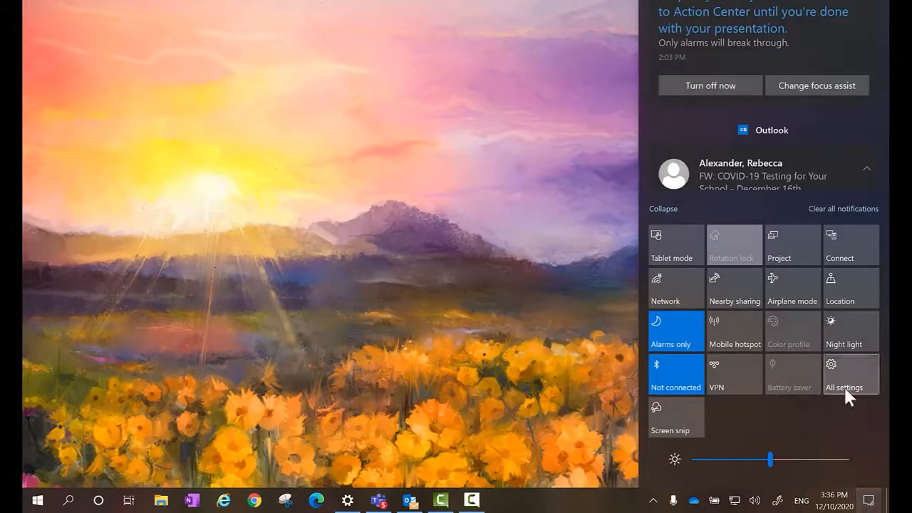
mouse_move(850, 245)
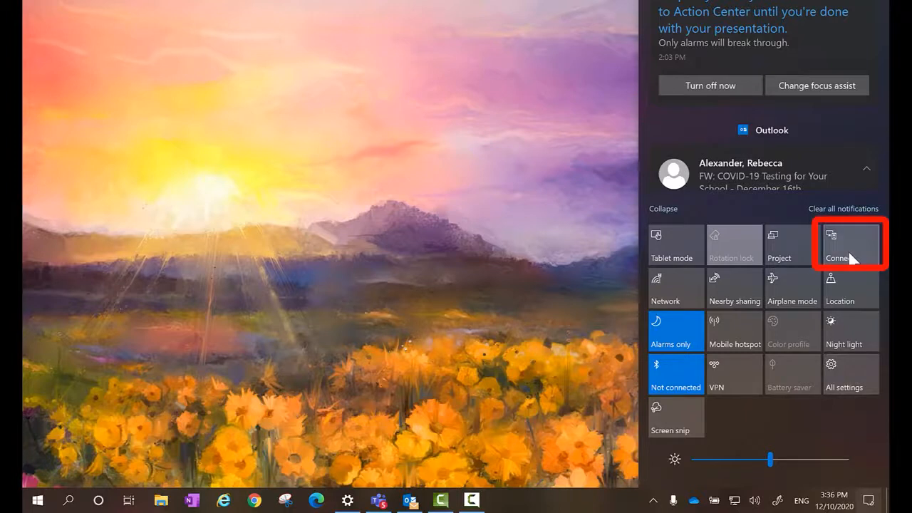
Use the Connect quick action to list nearby wireless displays and audio devices.
click(850, 244)
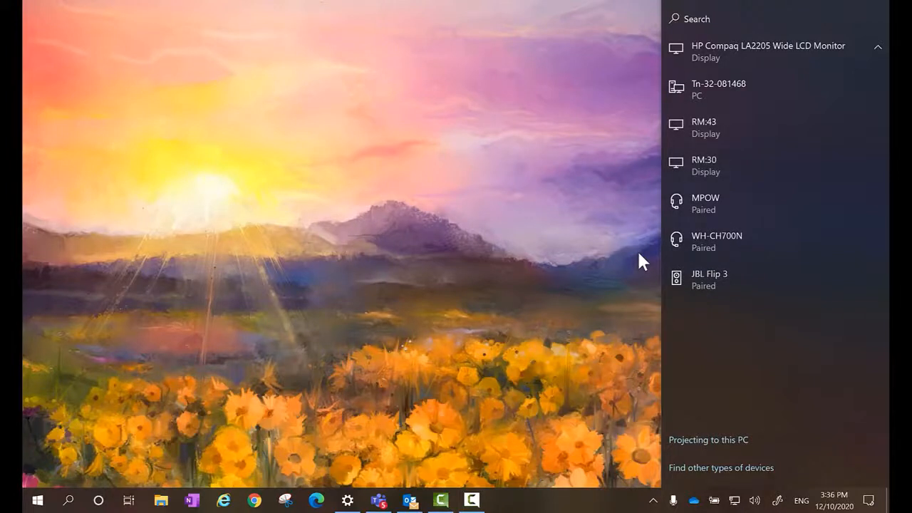
mouse_move(734, 132)
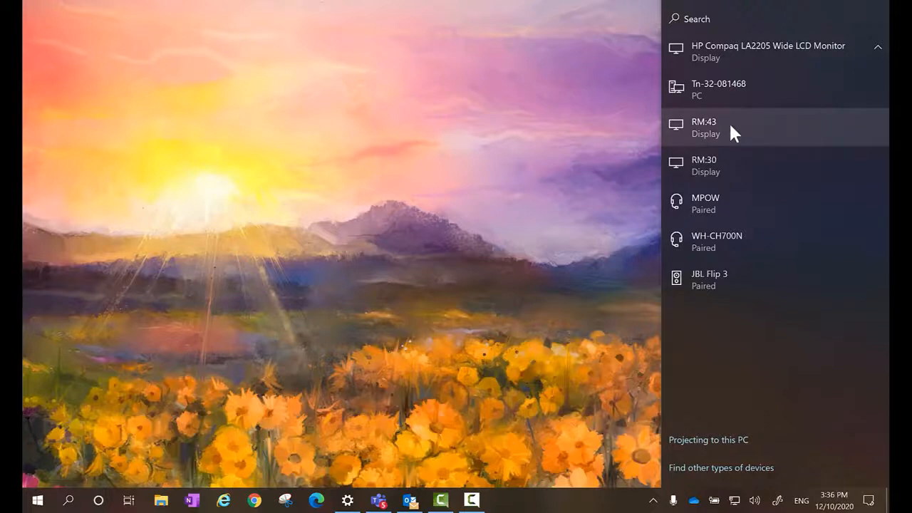
Connect to the RM:43 display in Duplicate mode.
click(703, 127)
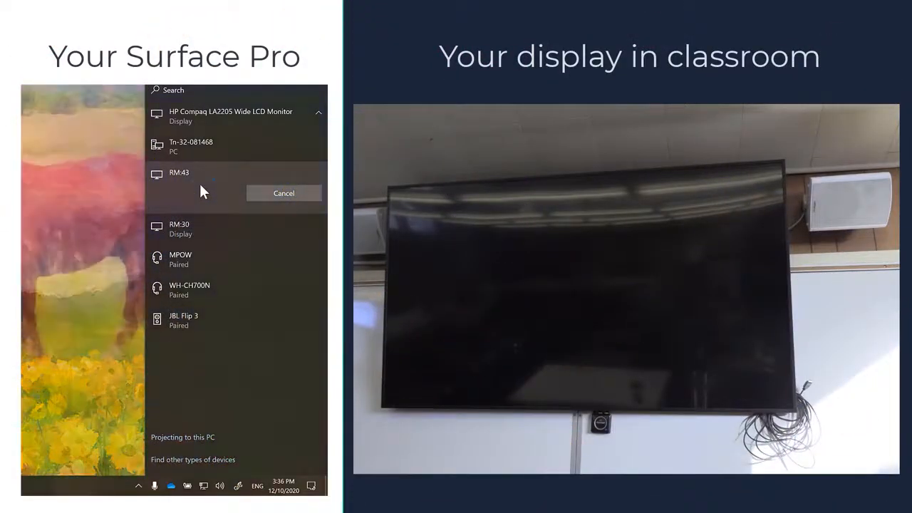
click(179, 173)
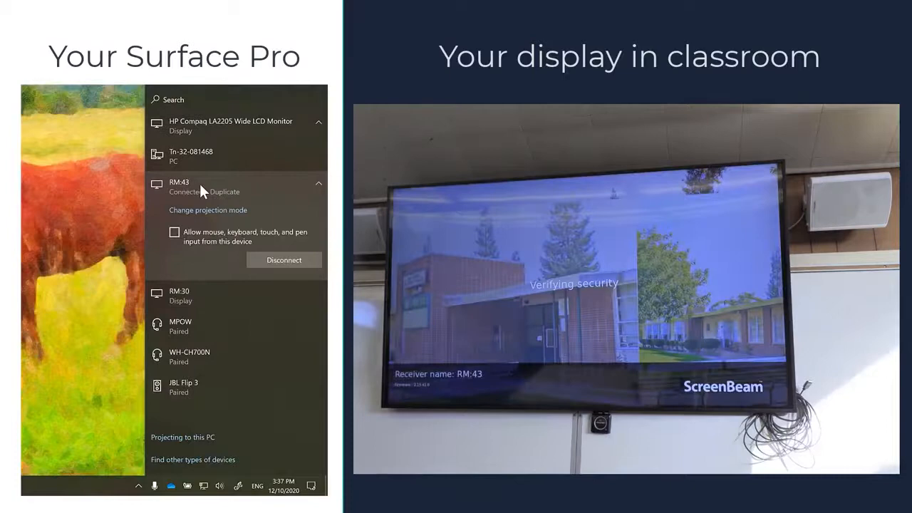